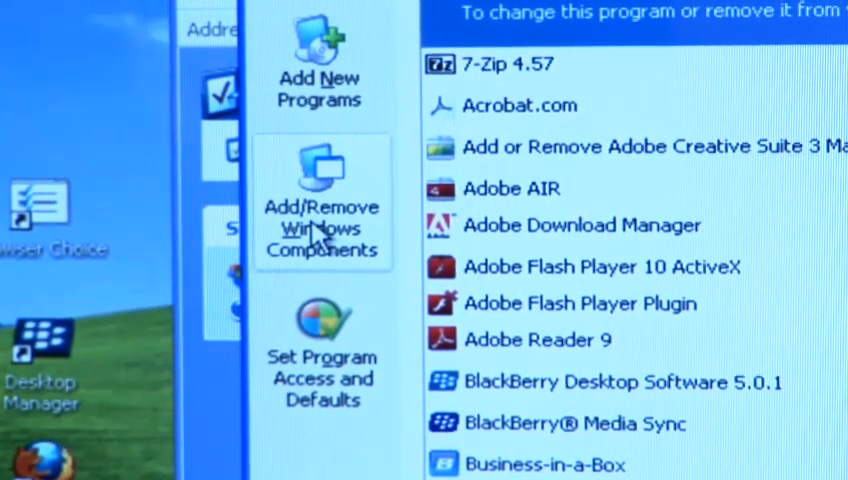
Start the Add/Remove Windows Components wizard from the left pane
click(322, 228)
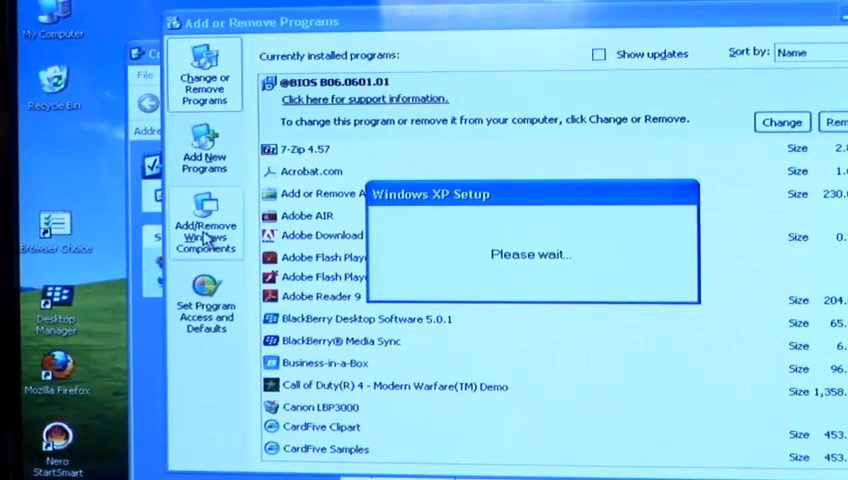
Run the wizard through the Outlook Express reinstall and finish it, returning to the programs list
click(206, 224)
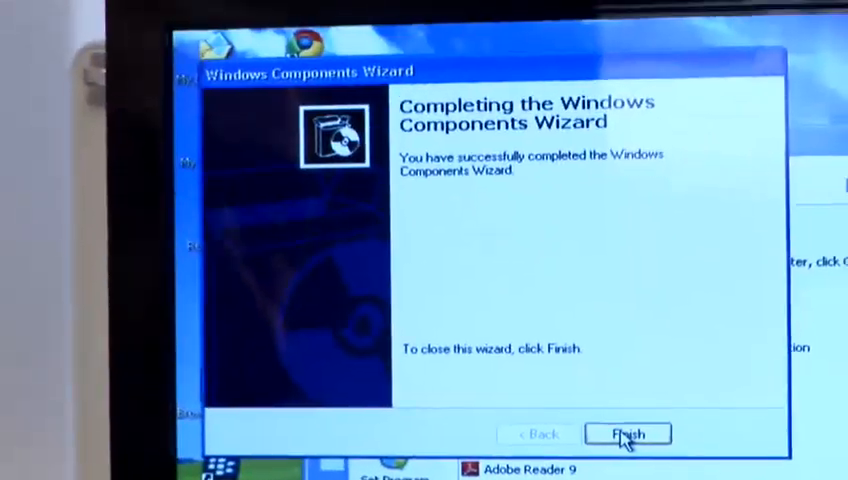
click(632, 434)
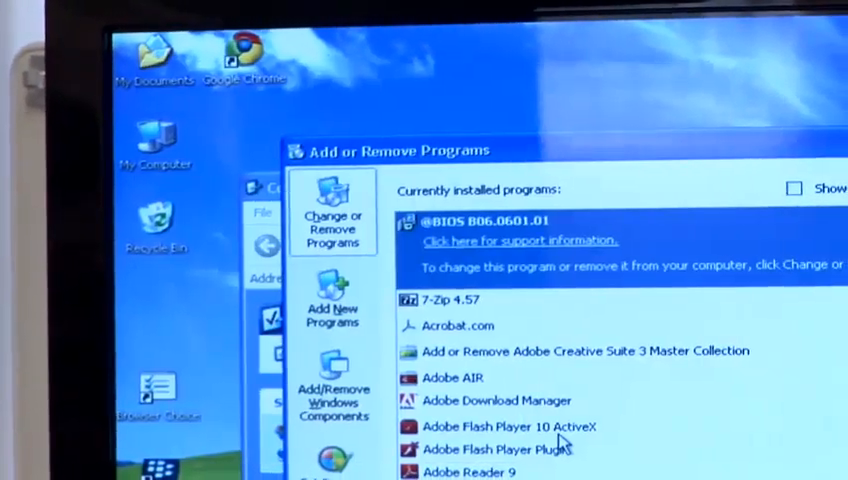